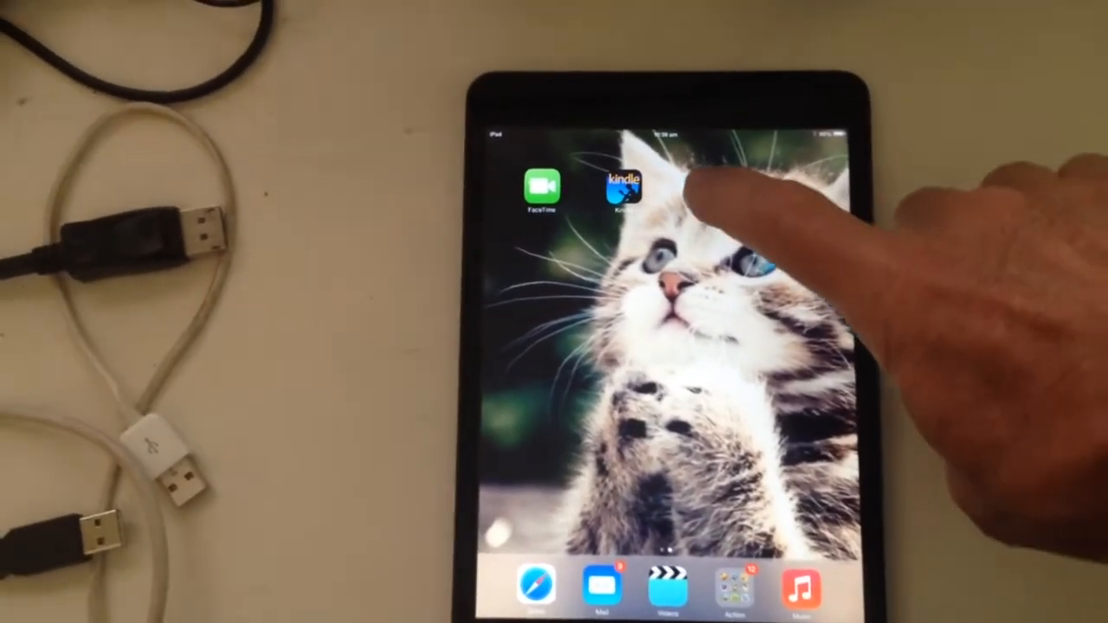
- Launch TuneBoy from the home screen so the M1100 ABS(mod) tune can be loaded
click(623, 185)
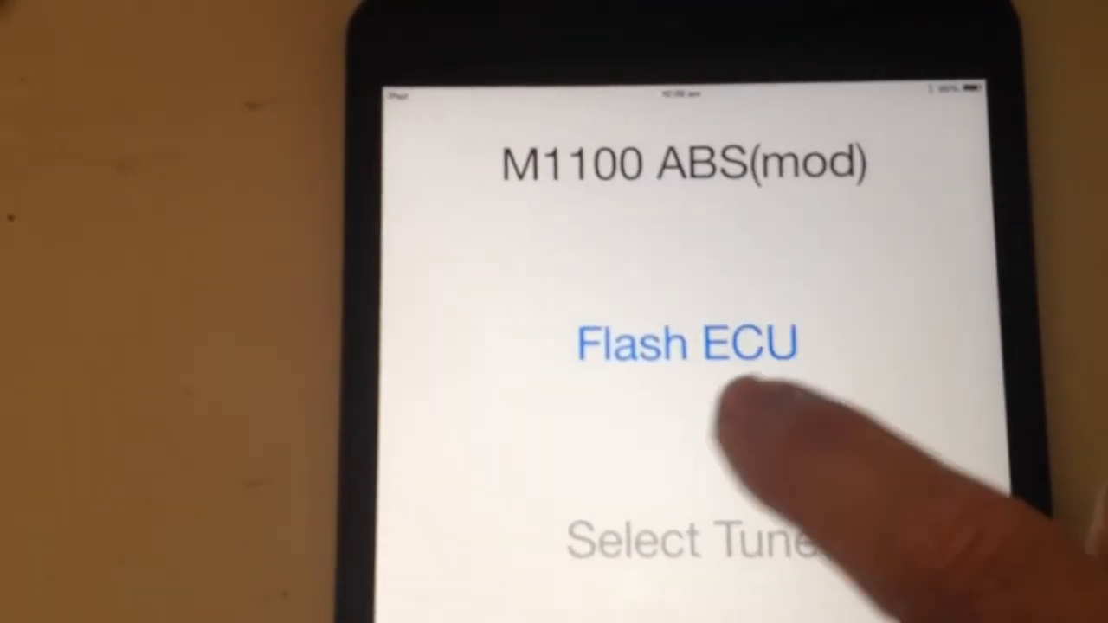
click(686, 339)
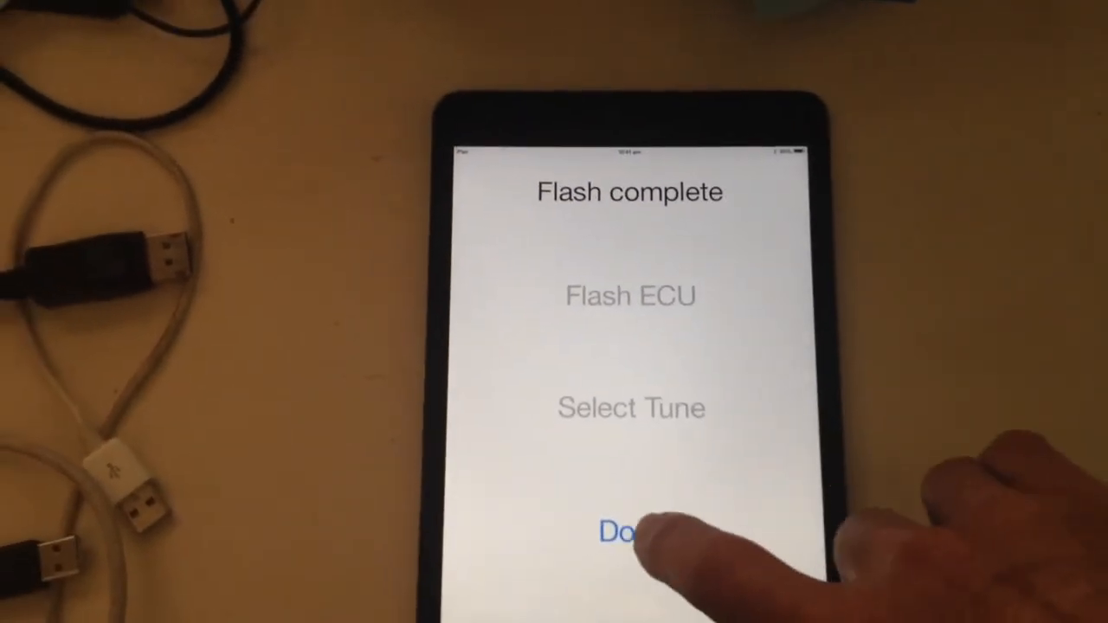
- Confirm Done on the Flash complete screen and return to the iPad home screen
click(630, 530)
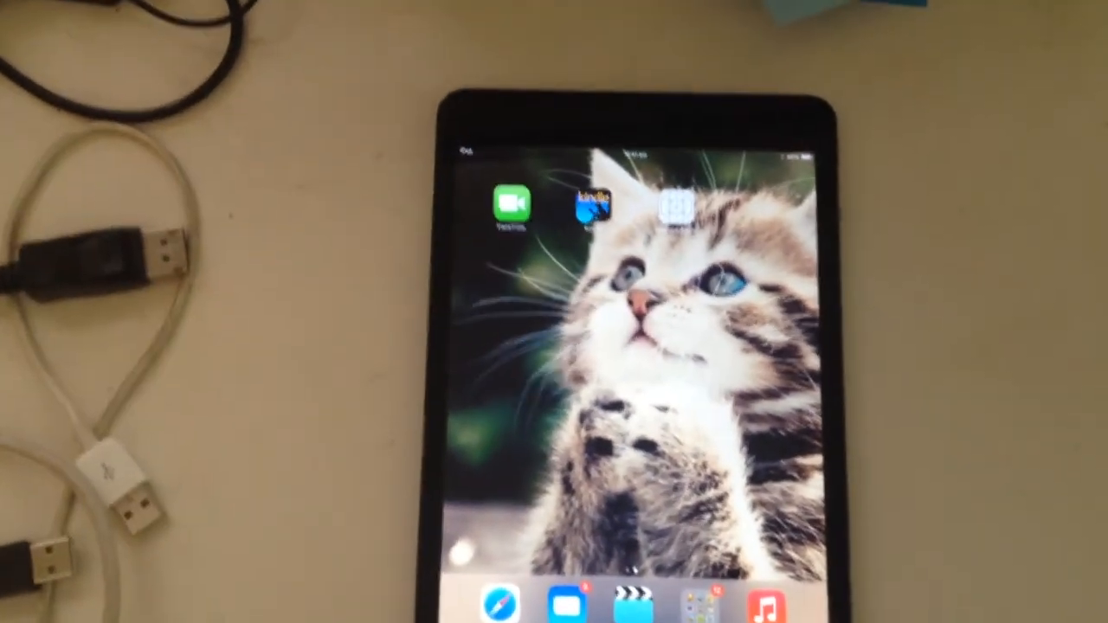